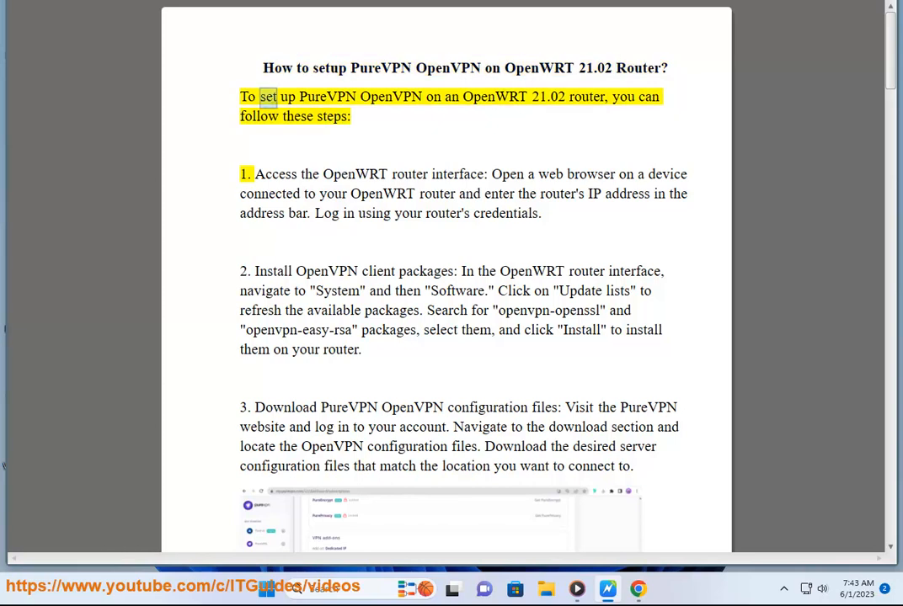
Step: Listen to the guide's title paragraph and step 1 on opening the OpenWRT router interface
{"action": "double_click", "coordinate": [490, 97]}
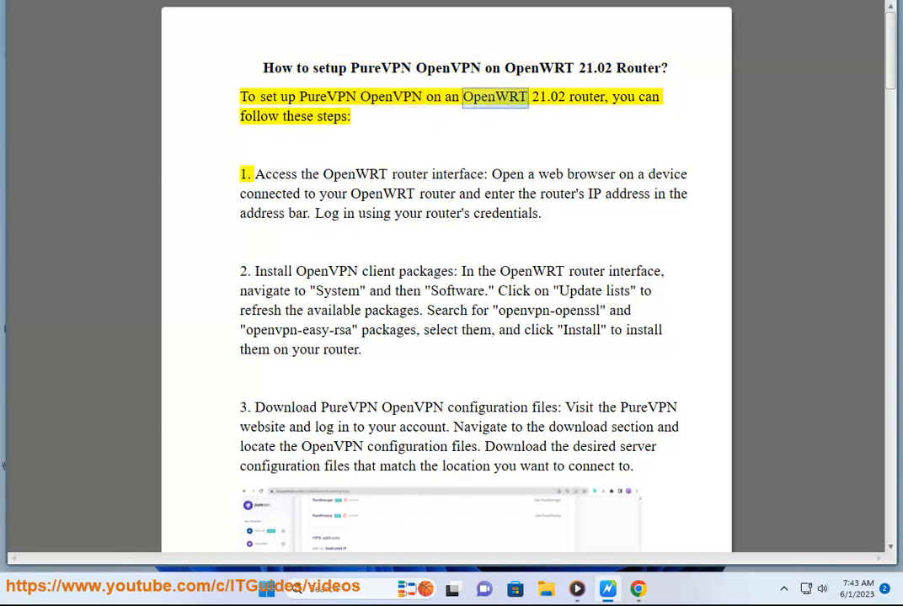
{"action": "double_click", "coordinate": [624, 97]}
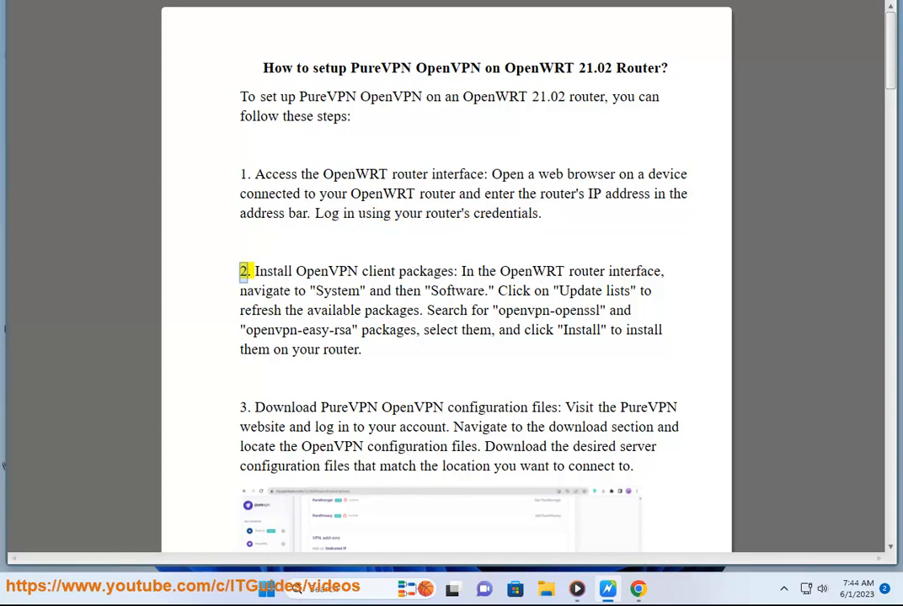
Step: Follow along as step 2 on installing the OpenVPN client packages is read aloud
{"action": "left_click_drag", "start_coordinate": [253, 271], "coordinate": [487, 290]}
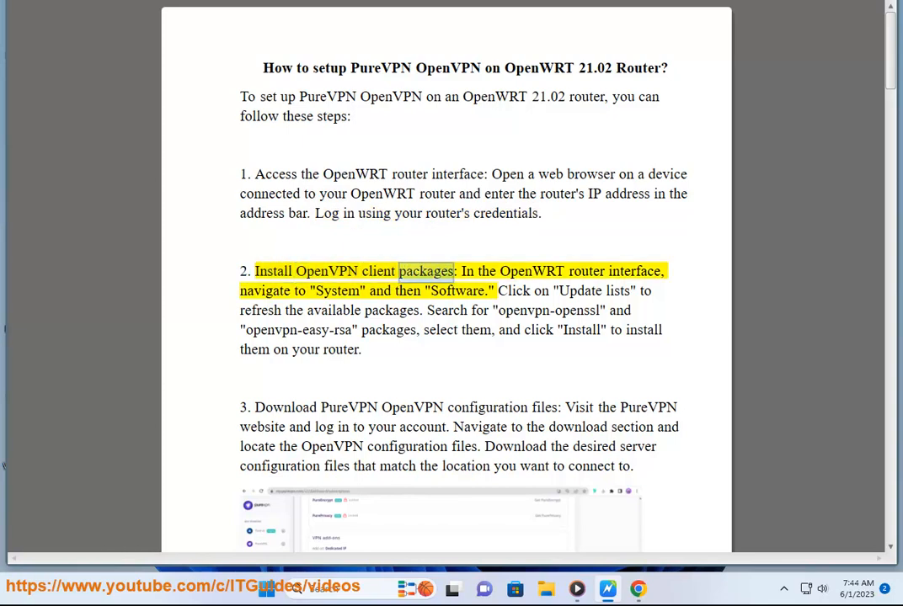
{"action": "double_click", "coordinate": [586, 271]}
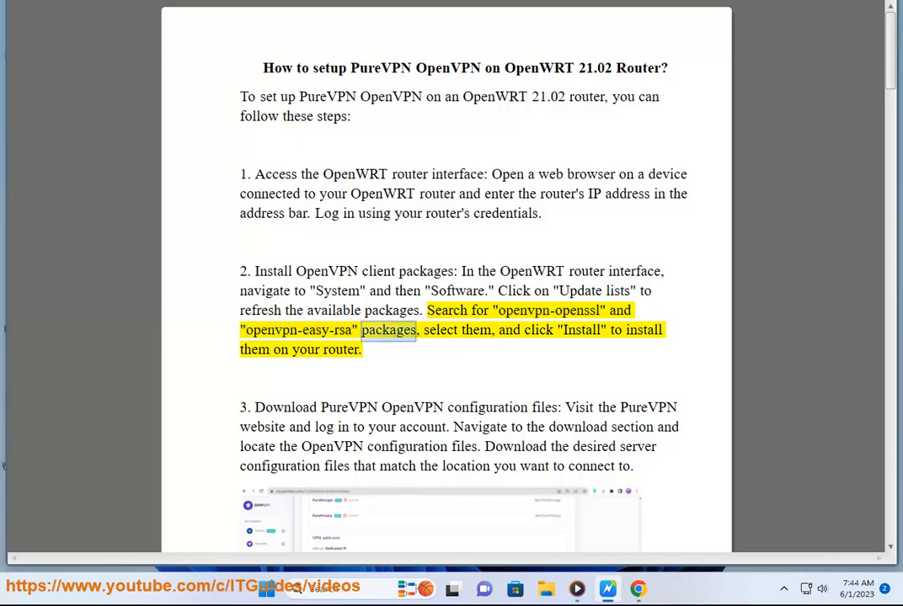
{"action": "double_click", "coordinate": [644, 330]}
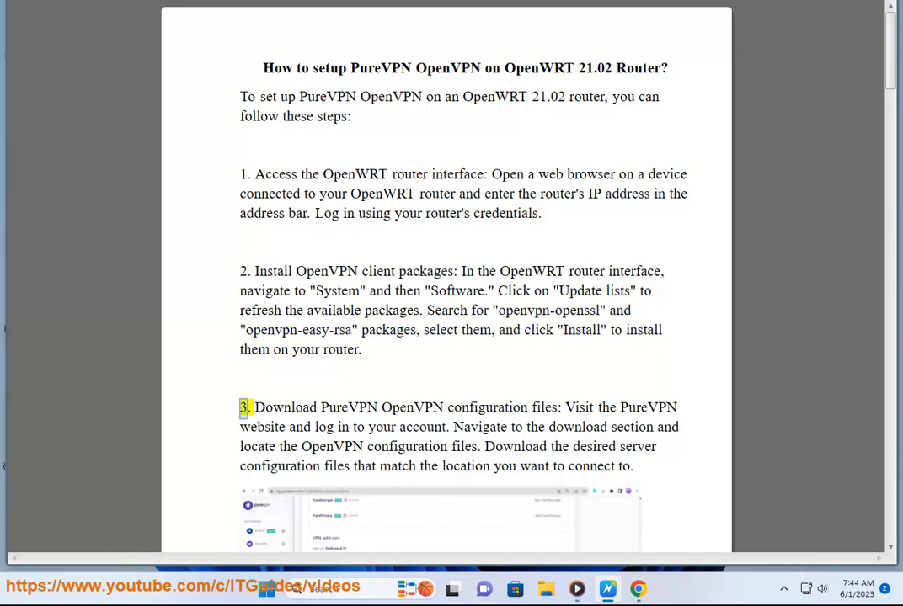
Step: Follow step 3 on downloading PureVPN configuration files, scrolling toward step 4
{"action": "left_click_drag", "start_coordinate": [255, 407], "coordinate": [449, 427]}
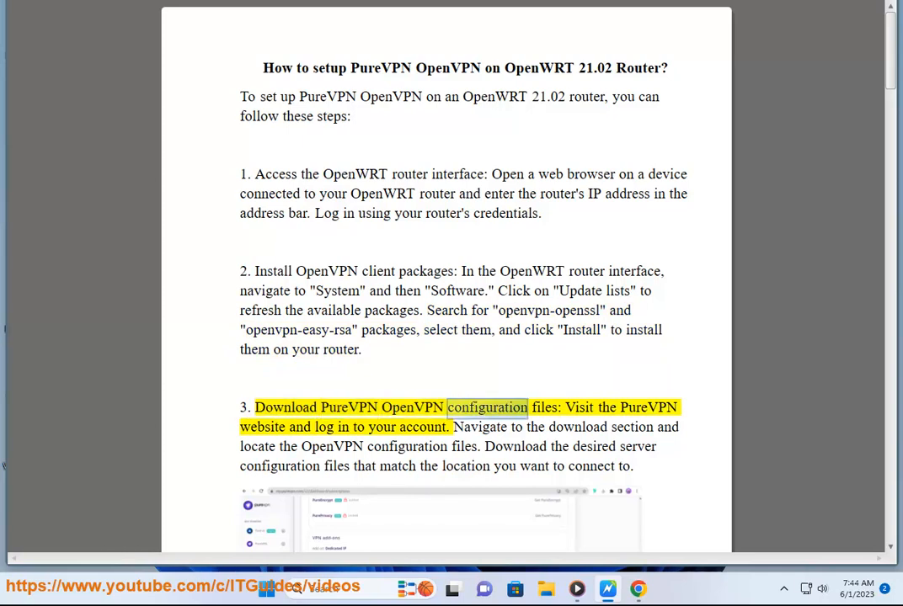
{"action": "double_click", "coordinate": [655, 407]}
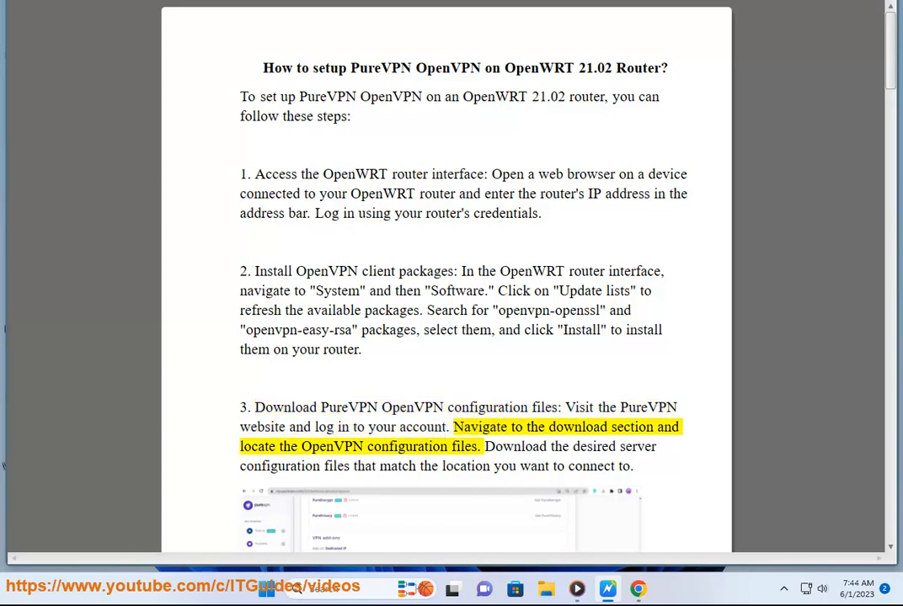
{"action": "double_click", "coordinate": [332, 447]}
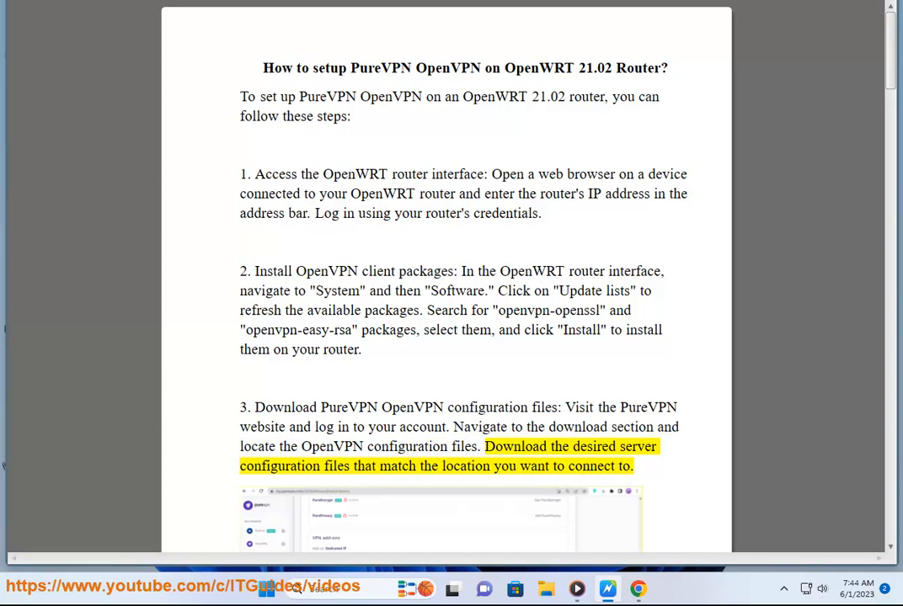
{"action": "double_click", "coordinate": [396, 466]}
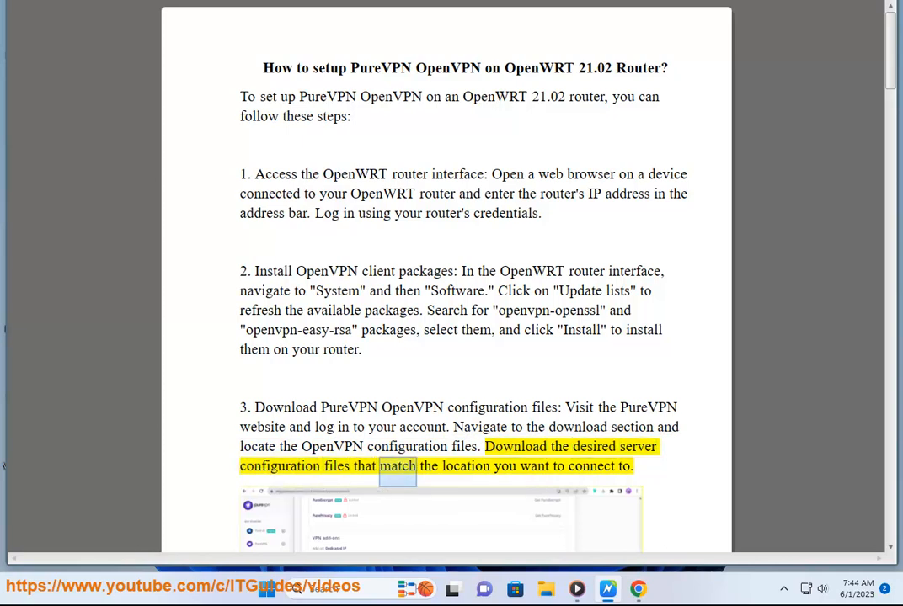
{"action": "scroll", "scroll_direction": "down", "scroll_amount": 3}
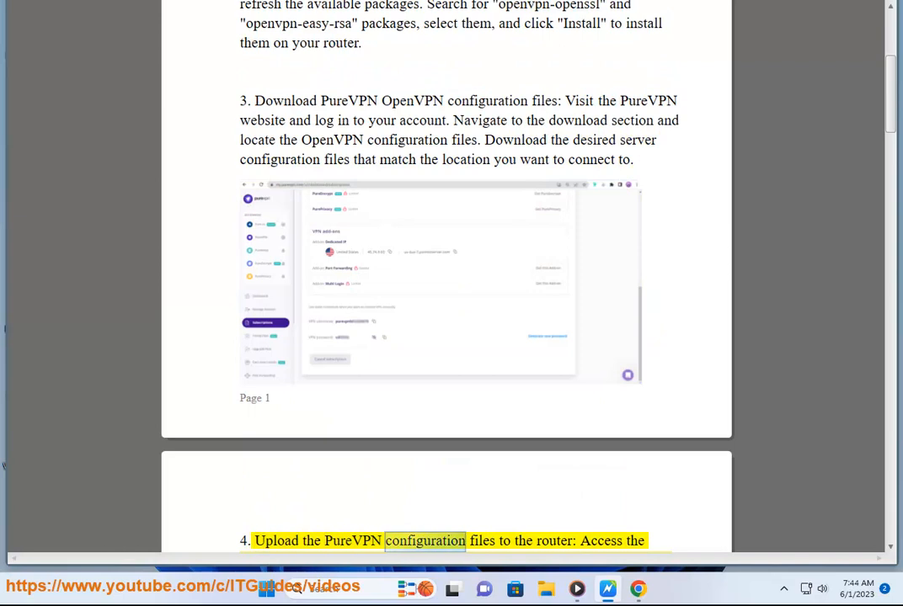
Step: Follow step 4 on uploading configuration files and the PuTTY hint, scrolling down to step 5
{"action": "scroll", "scroll_direction": "down", "scroll_amount": 3}
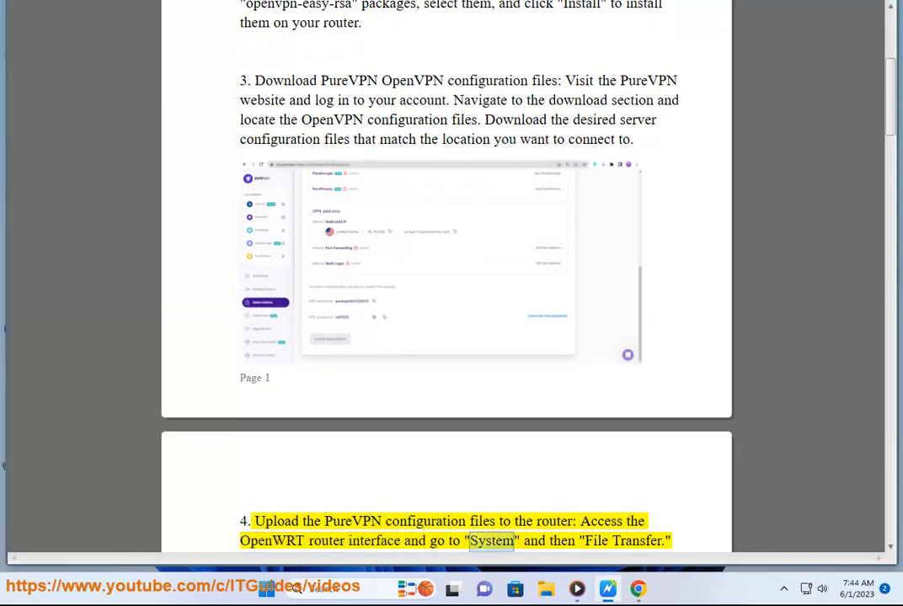
{"action": "scroll", "scroll_direction": "down", "scroll_amount": 3}
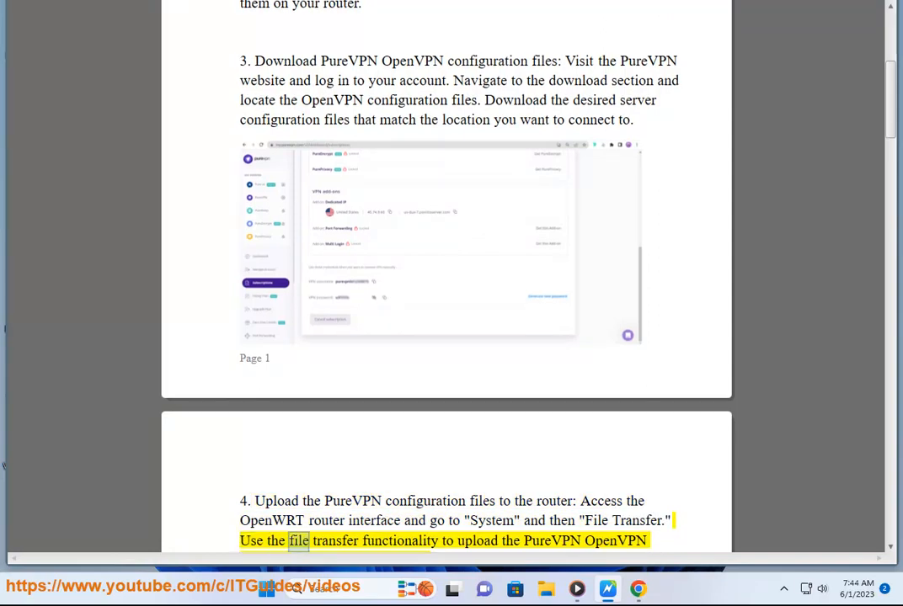
{"action": "double_click", "coordinate": [553, 541]}
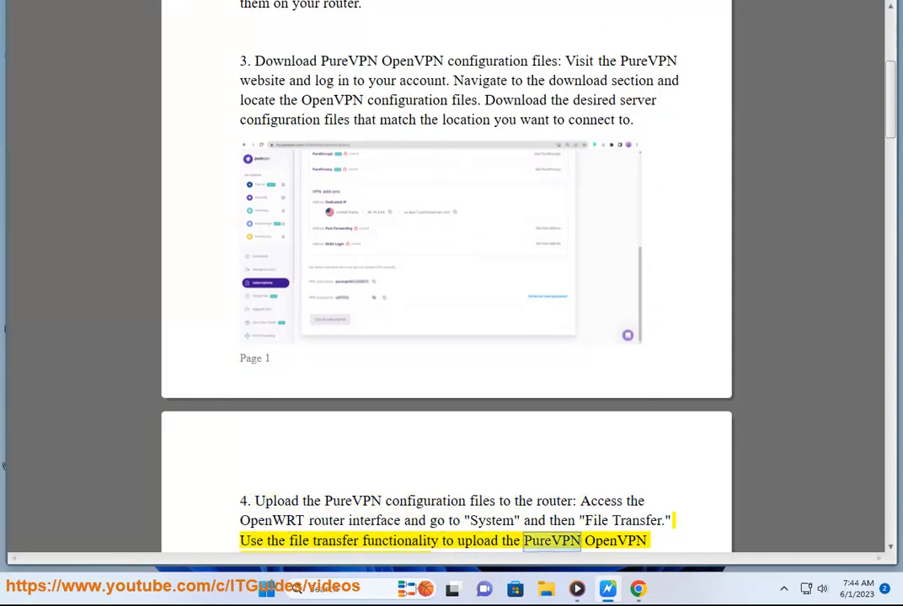
{"action": "scroll", "scroll_direction": "down", "scroll_amount": 3}
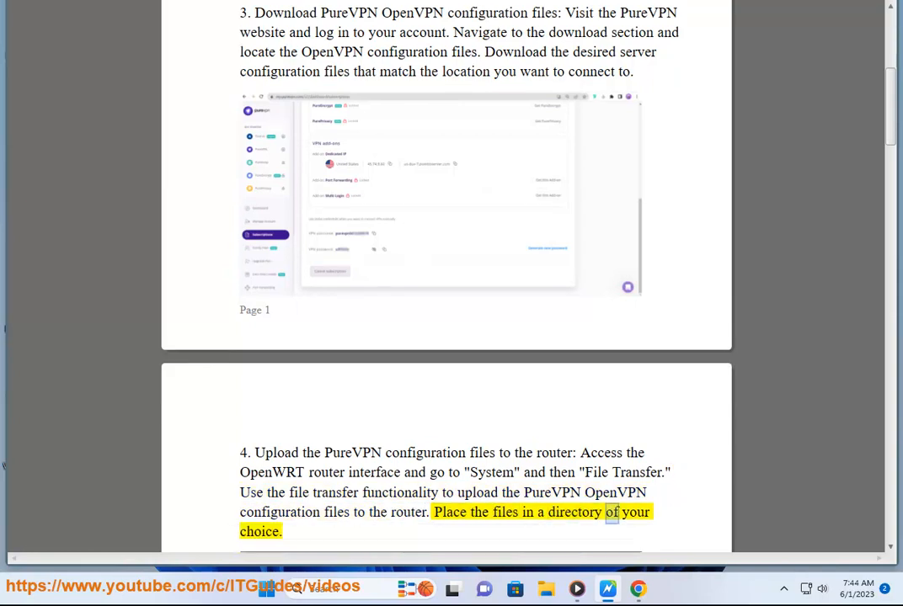
{"action": "scroll", "scroll_direction": "down", "scroll_amount": 3}
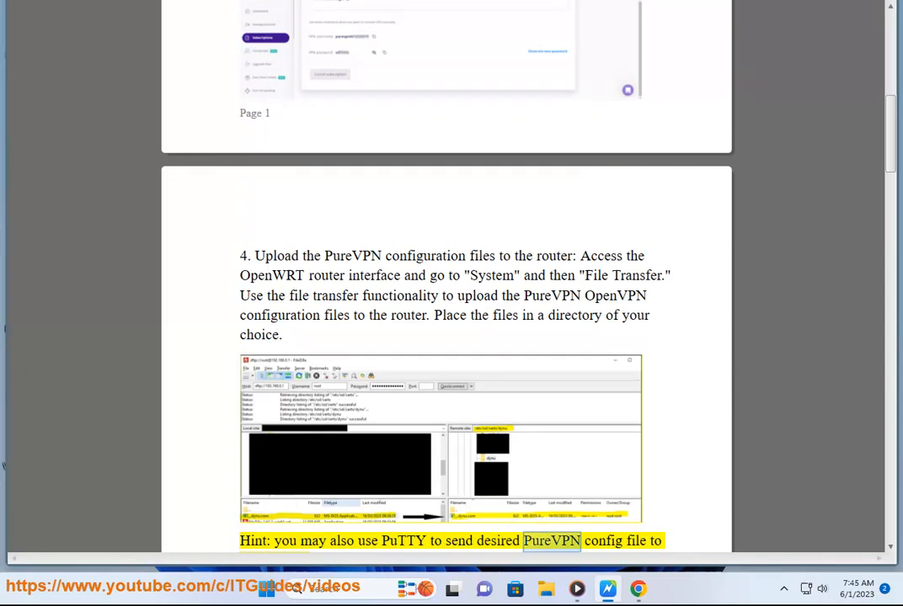
{"action": "scroll", "scroll_direction": "down", "scroll_amount": 3}
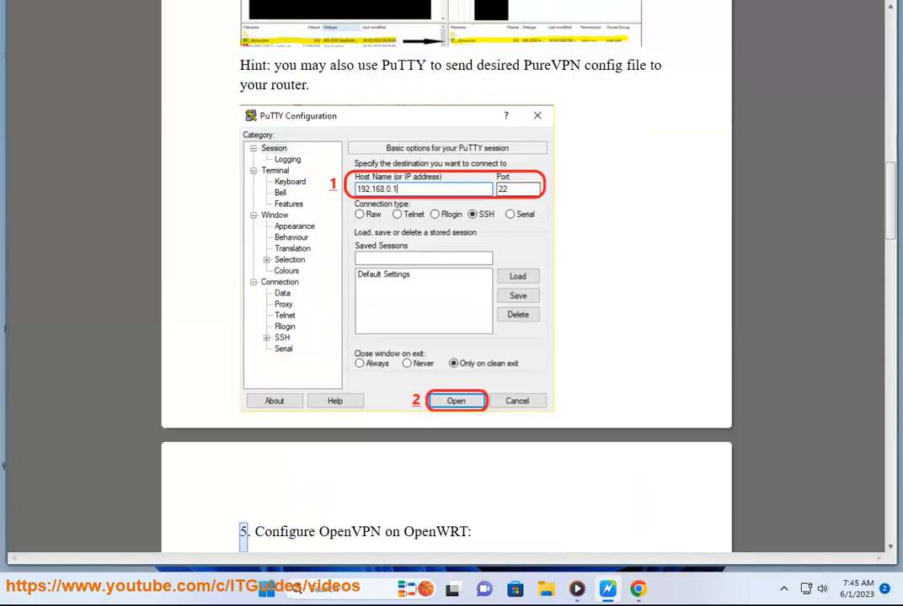
Step: Follow step 5's opening sub-steps on the OpenWRT interface and firewall custom rules
{"action": "double_click", "coordinate": [385, 532]}
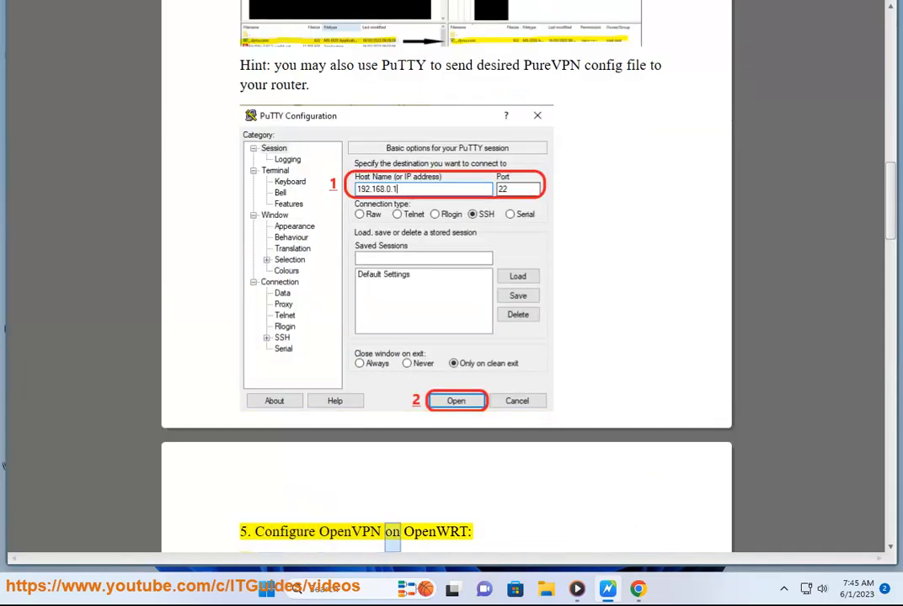
{"action": "scroll", "scroll_direction": "down", "scroll_amount": 3}
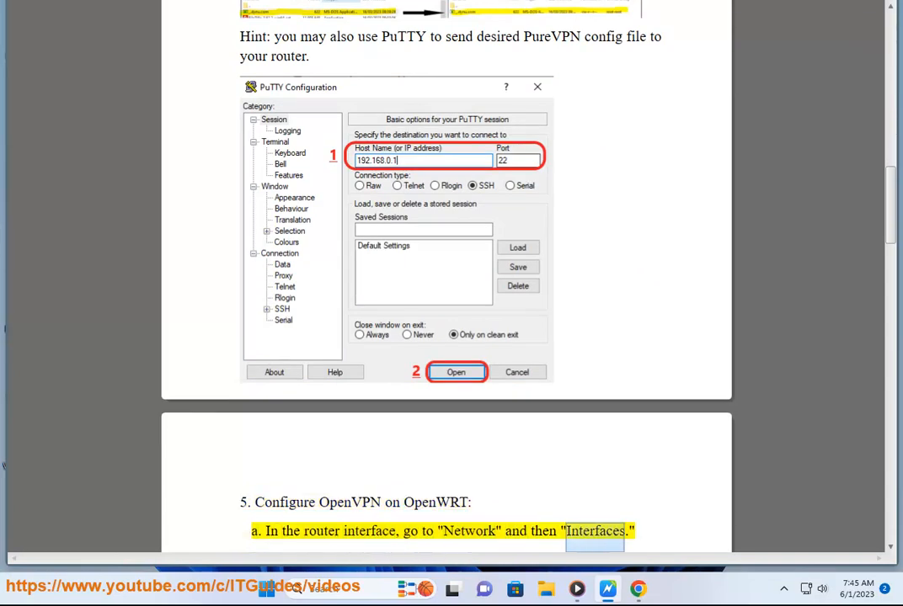
{"action": "scroll", "scroll_direction": "down", "scroll_amount": 3}
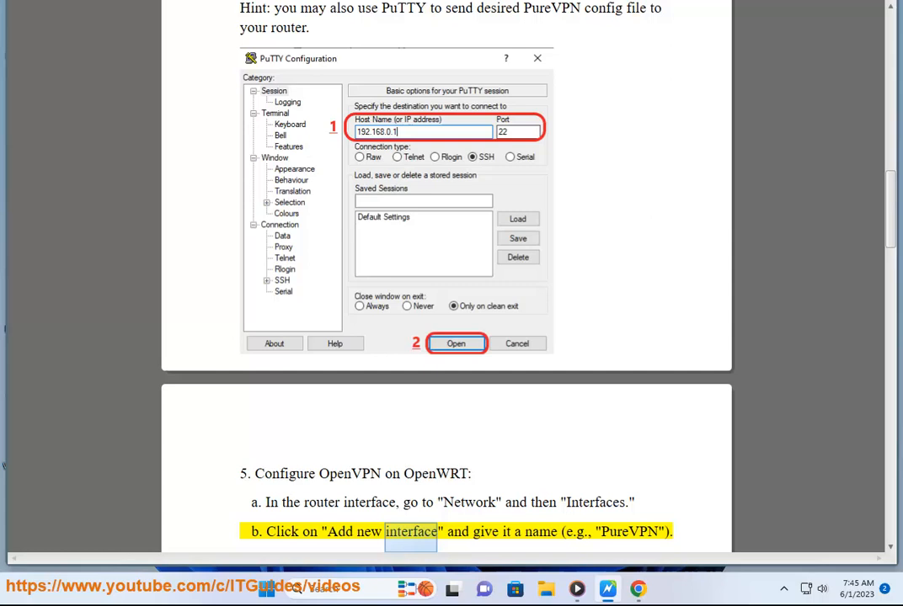
{"action": "double_click", "coordinate": [637, 532]}
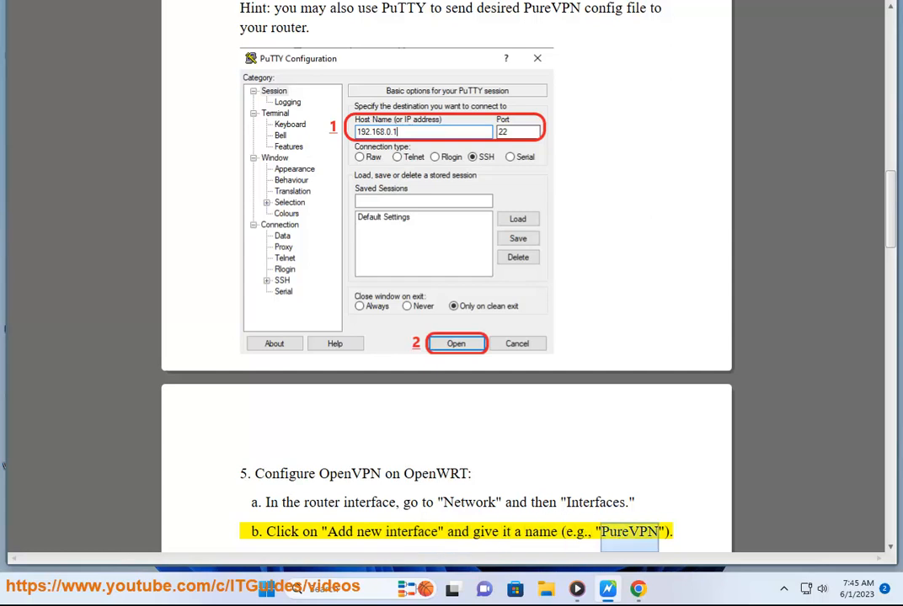
{"action": "scroll", "scroll_direction": "down", "scroll_amount": 3}
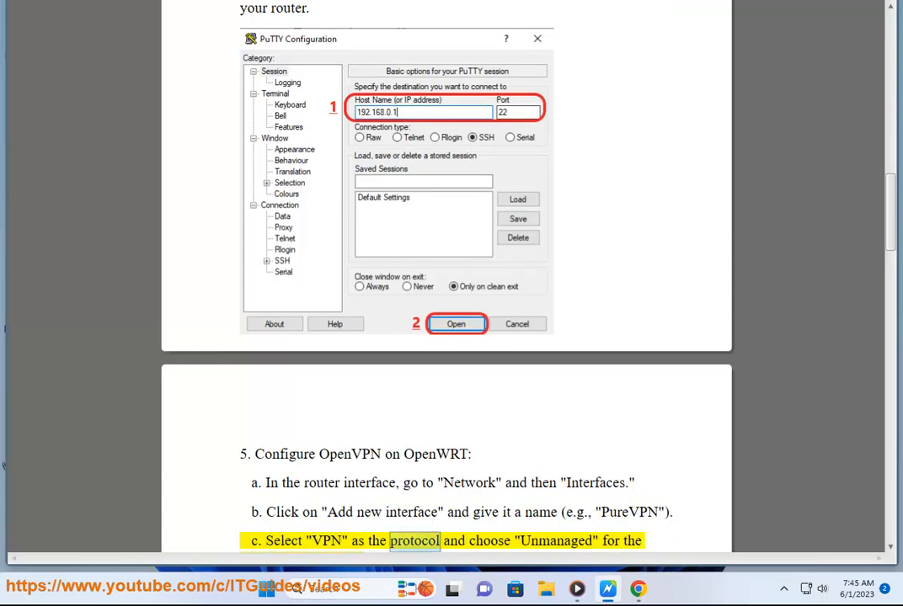
{"action": "scroll", "scroll_direction": "down", "scroll_amount": 3}
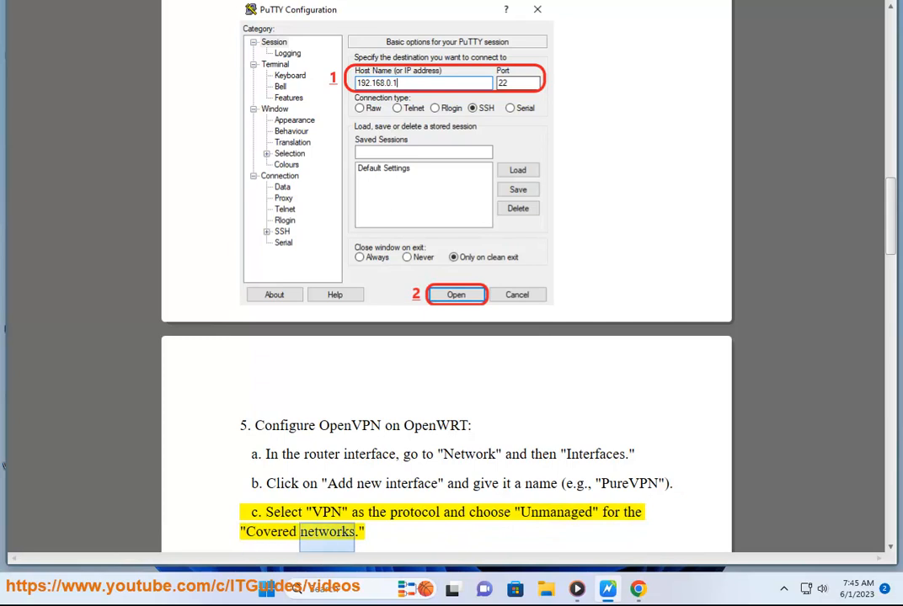
{"action": "scroll", "scroll_direction": "down", "scroll_amount": 3}
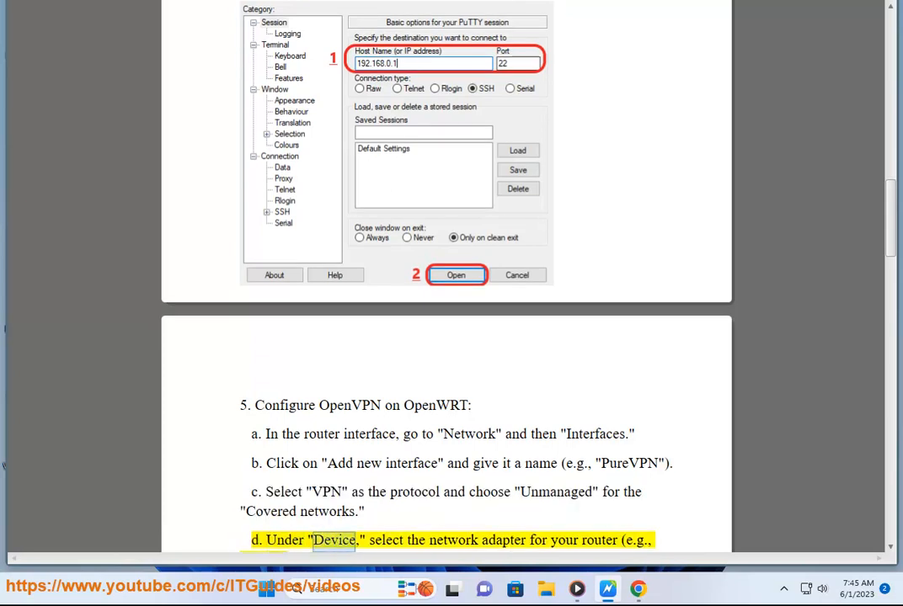
{"action": "double_click", "coordinate": [598, 541]}
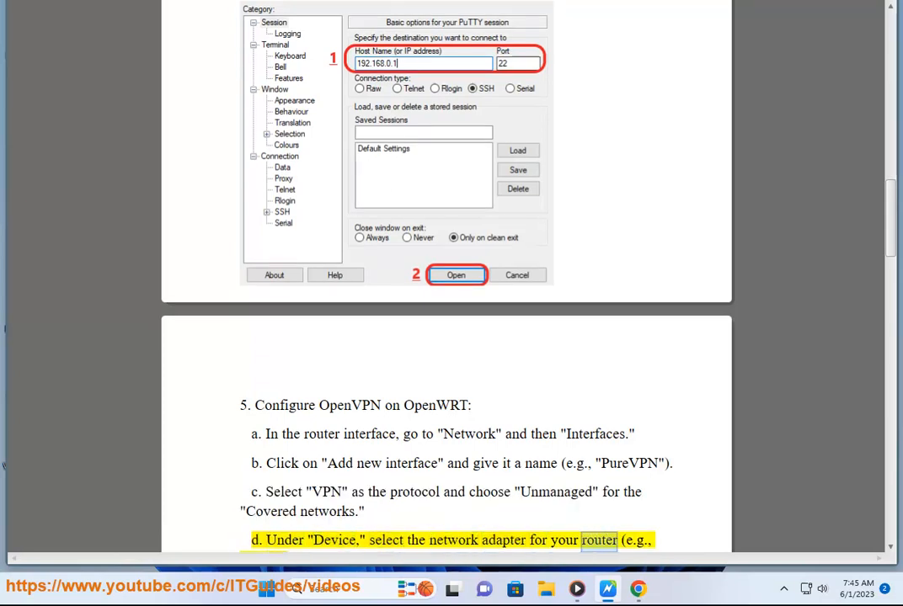
{"action": "scroll", "scroll_direction": "down", "scroll_amount": 3}
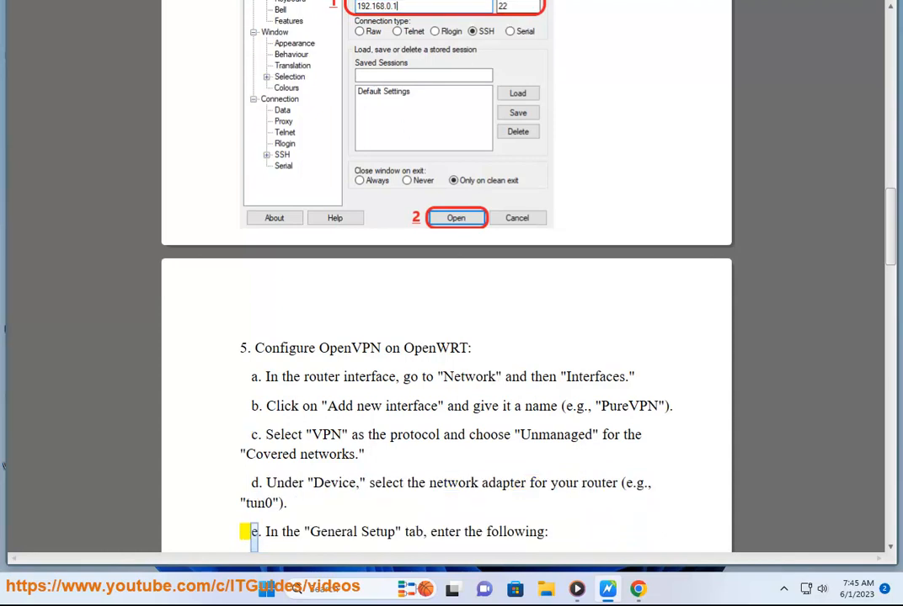
Step: Follow step 5's custom configuration instructions through sub-step g, scrolling down to sub-step h
{"action": "double_click", "coordinate": [446, 532]}
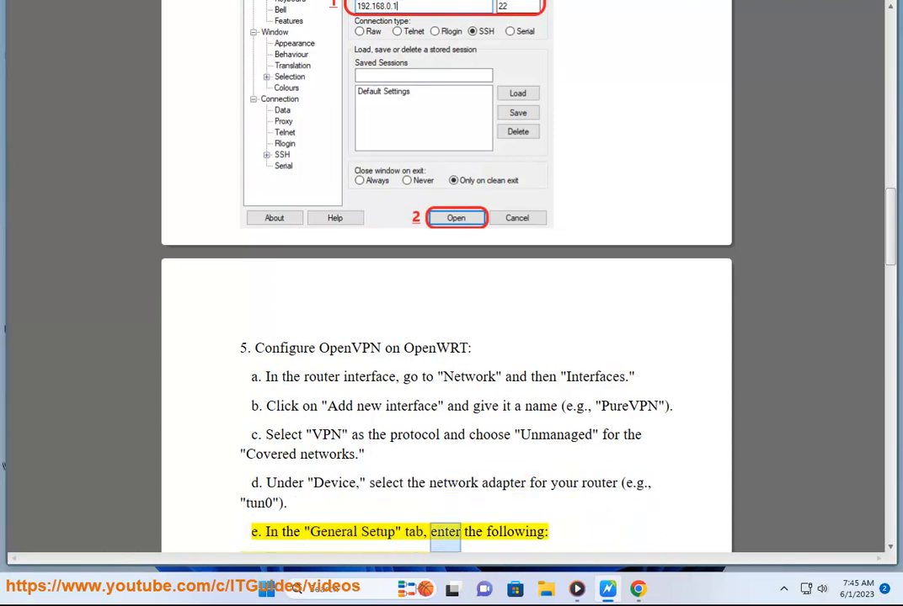
{"action": "scroll", "scroll_direction": "down", "scroll_amount": 3}
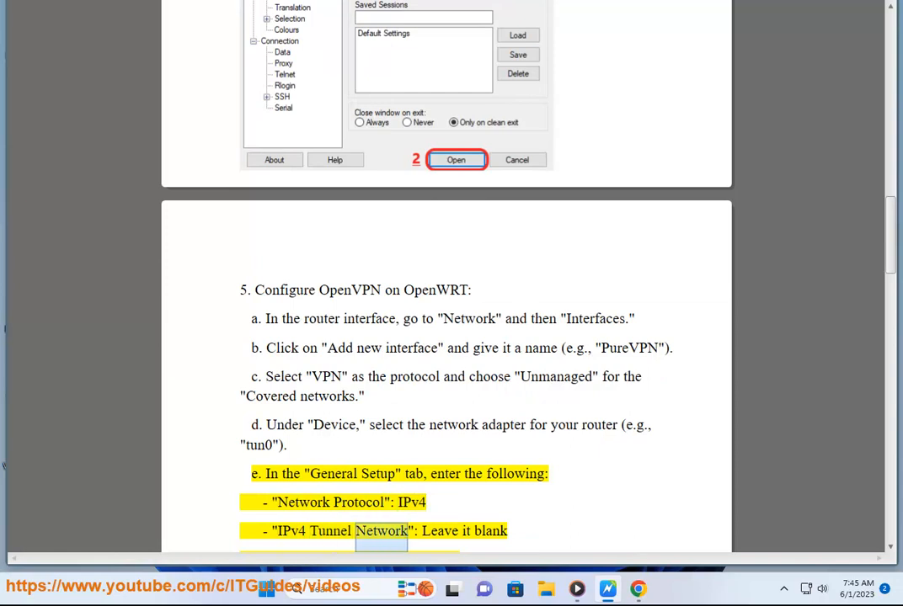
{"action": "scroll", "scroll_direction": "down", "scroll_amount": 3}
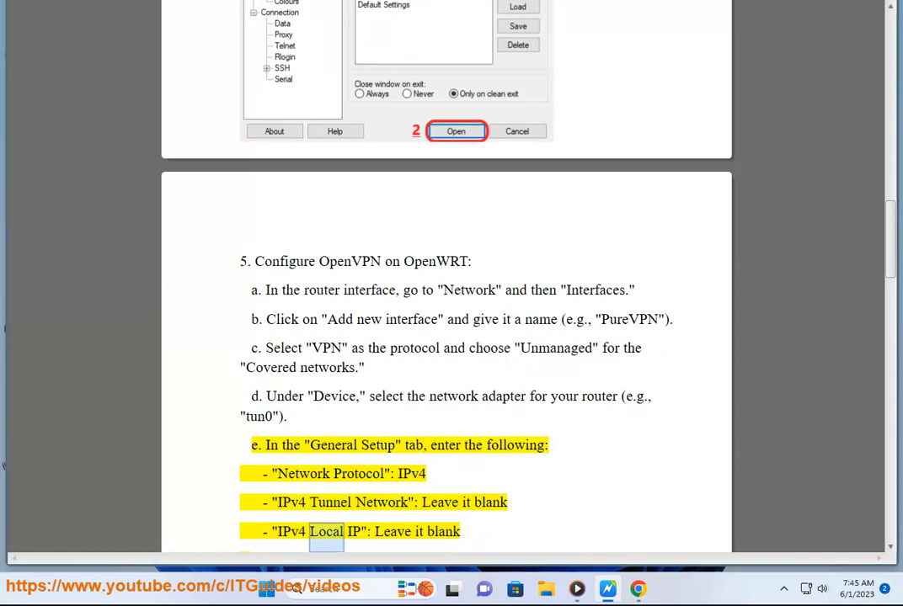
{"action": "scroll", "scroll_direction": "down", "scroll_amount": 3}
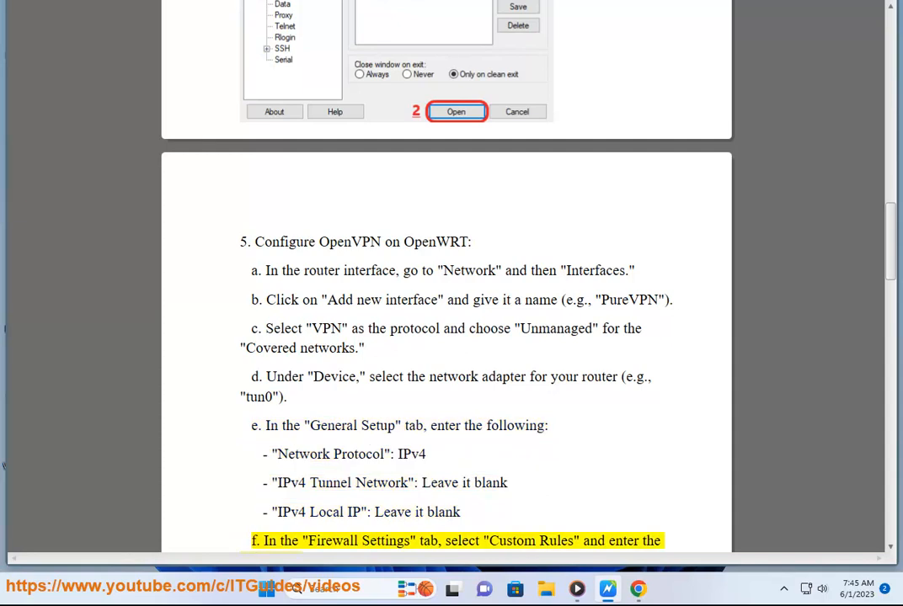
{"action": "double_click", "coordinate": [511, 541]}
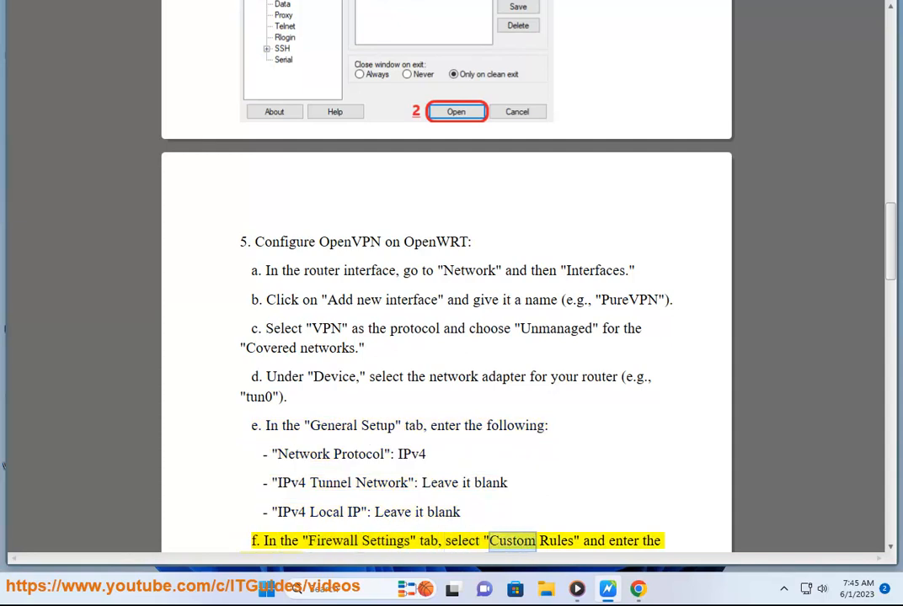
{"action": "scroll", "scroll_direction": "down", "scroll_amount": 3}
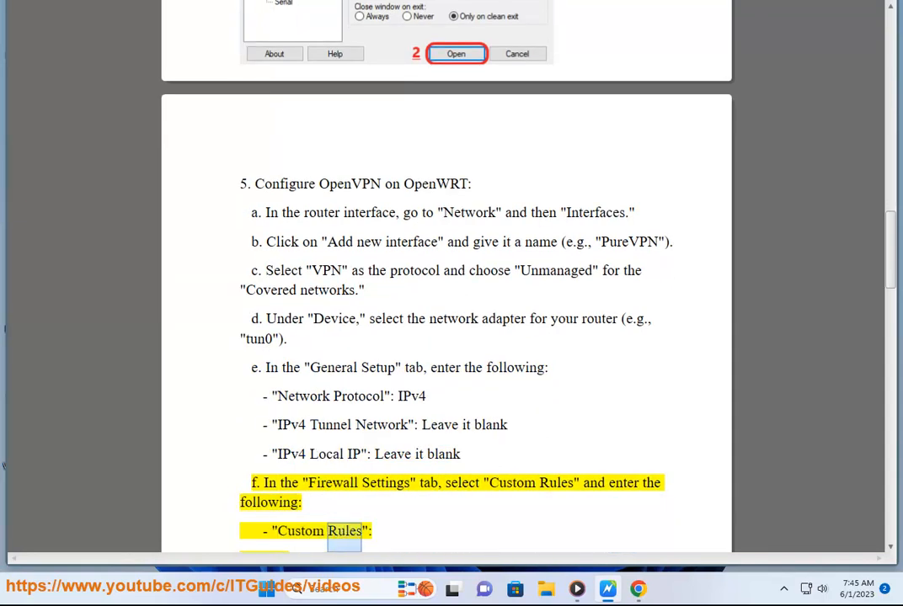
{"action": "scroll", "scroll_direction": "down", "scroll_amount": 3}
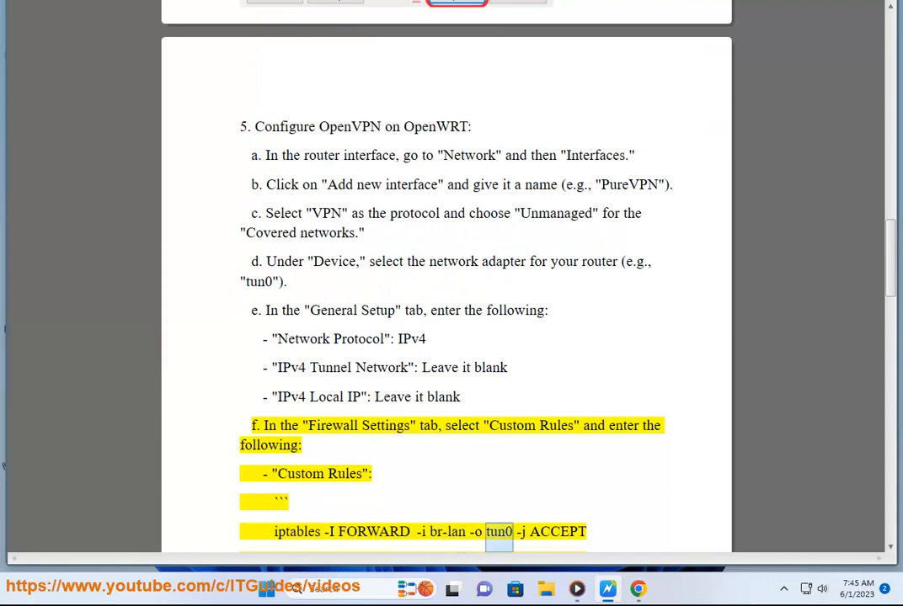
{"action": "scroll", "scroll_direction": "down", "scroll_amount": 3}
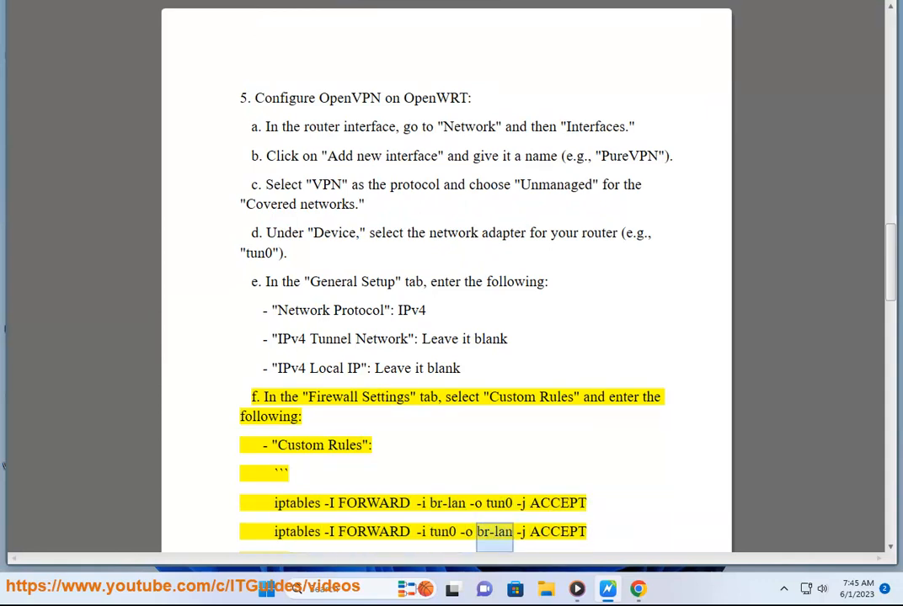
{"action": "scroll", "scroll_direction": "down", "scroll_amount": 3}
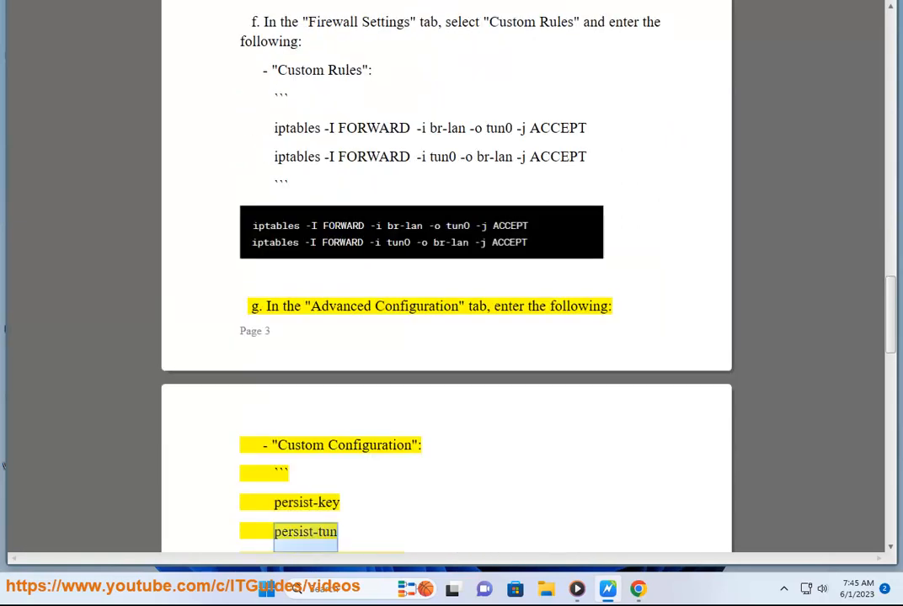
{"action": "scroll", "scroll_direction": "down", "scroll_amount": 3}
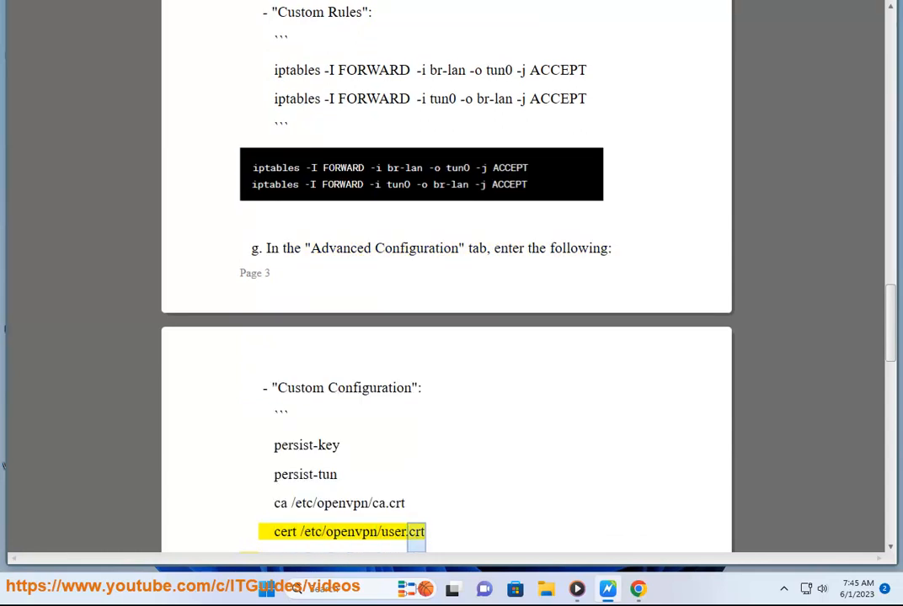
{"action": "scroll", "scroll_direction": "down", "scroll_amount": 3}
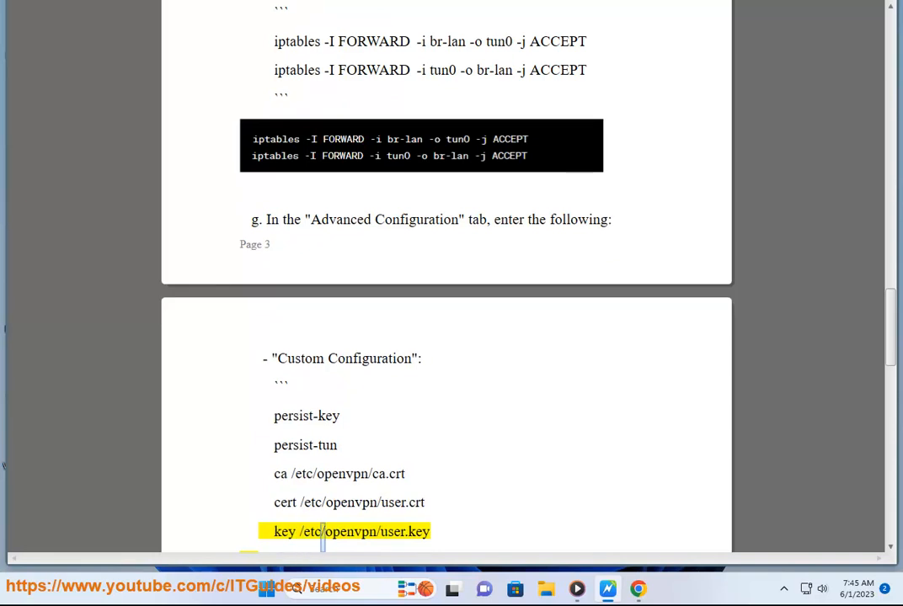
{"action": "scroll", "scroll_direction": "down", "scroll_amount": 3}
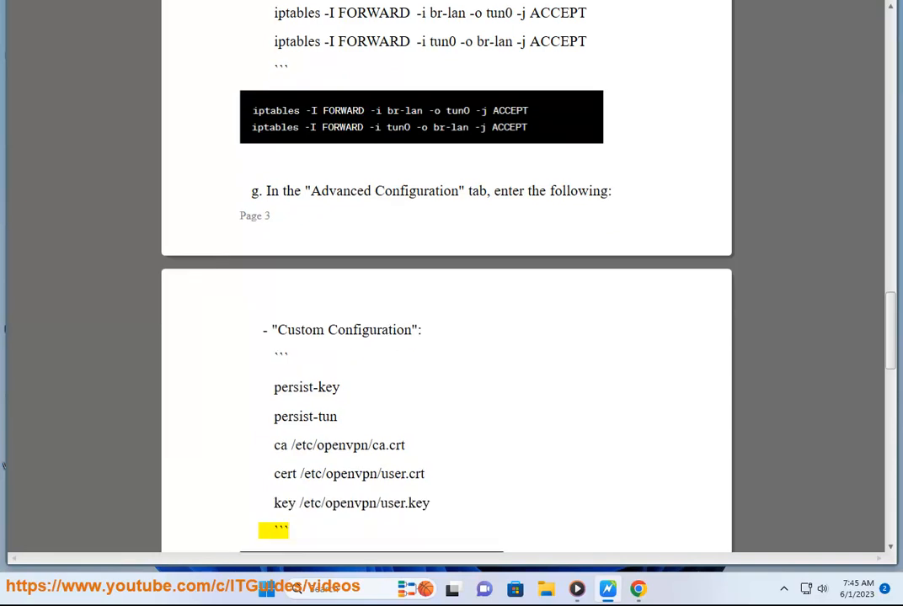
{"action": "scroll", "scroll_direction": "down", "scroll_amount": 3}
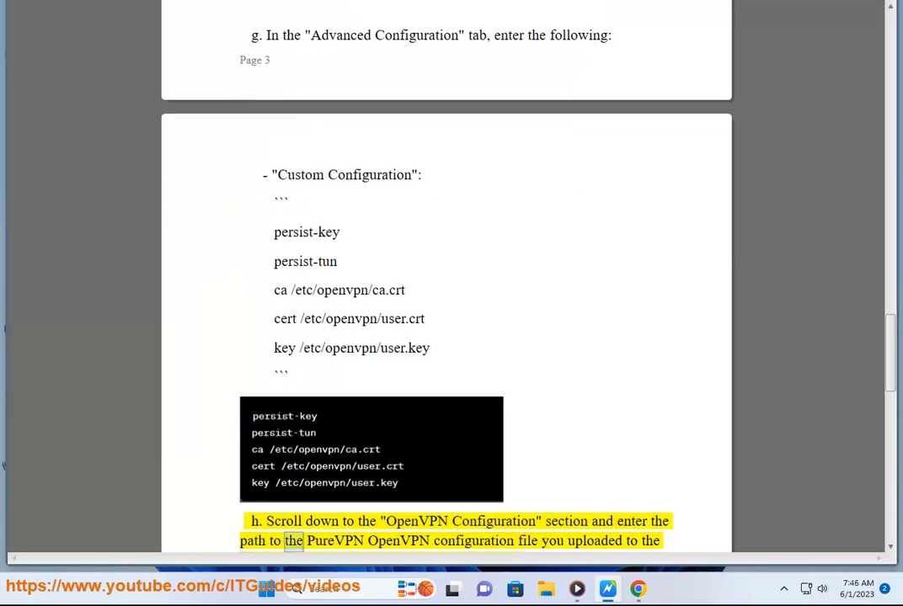
Step: Follow sub-steps h and i on setting the OpenVPN configuration file path and saving
{"action": "double_click", "coordinate": [527, 541]}
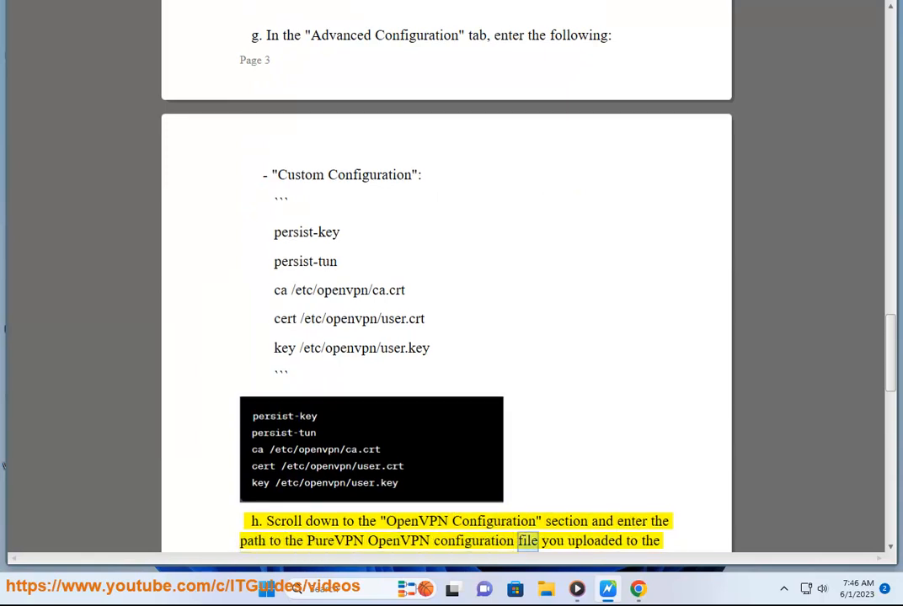
{"action": "scroll", "scroll_direction": "down", "scroll_amount": 3}
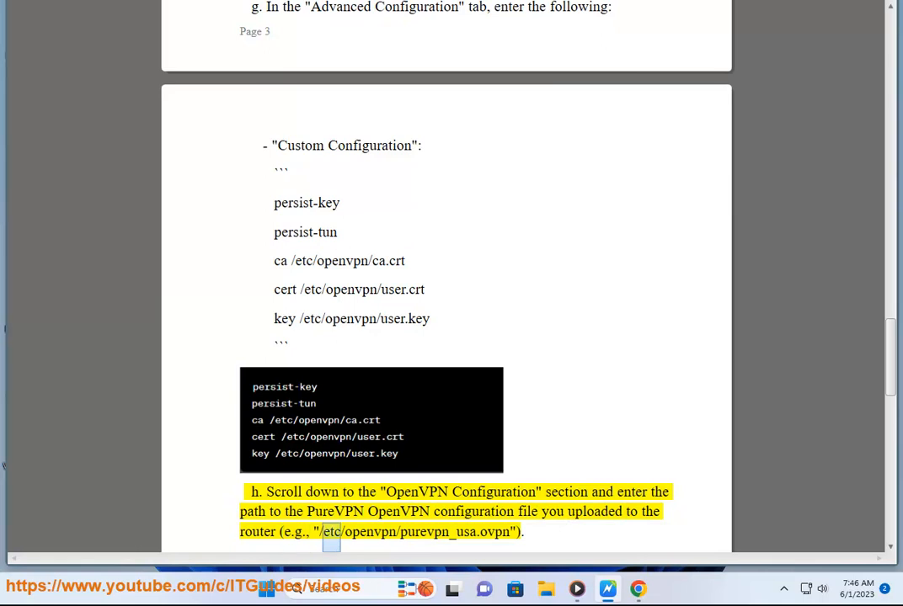
{"action": "double_click", "coordinate": [446, 534]}
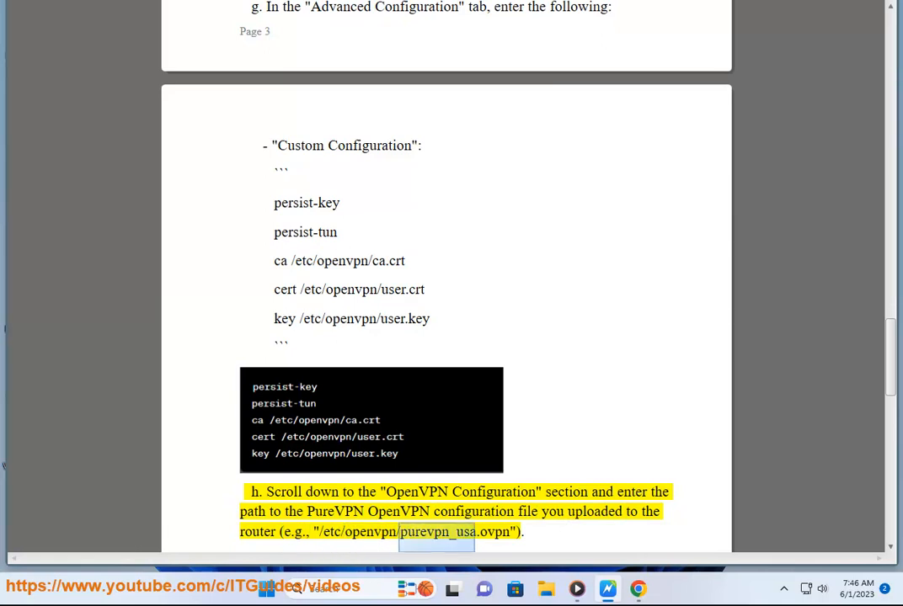
{"action": "scroll", "scroll_direction": "down", "scroll_amount": 3}
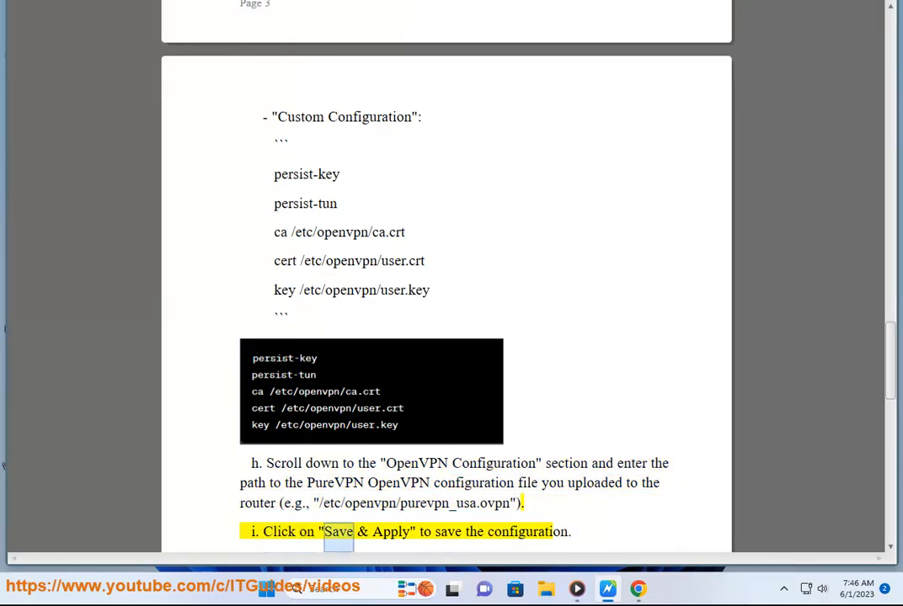
{"action": "double_click", "coordinate": [527, 532]}
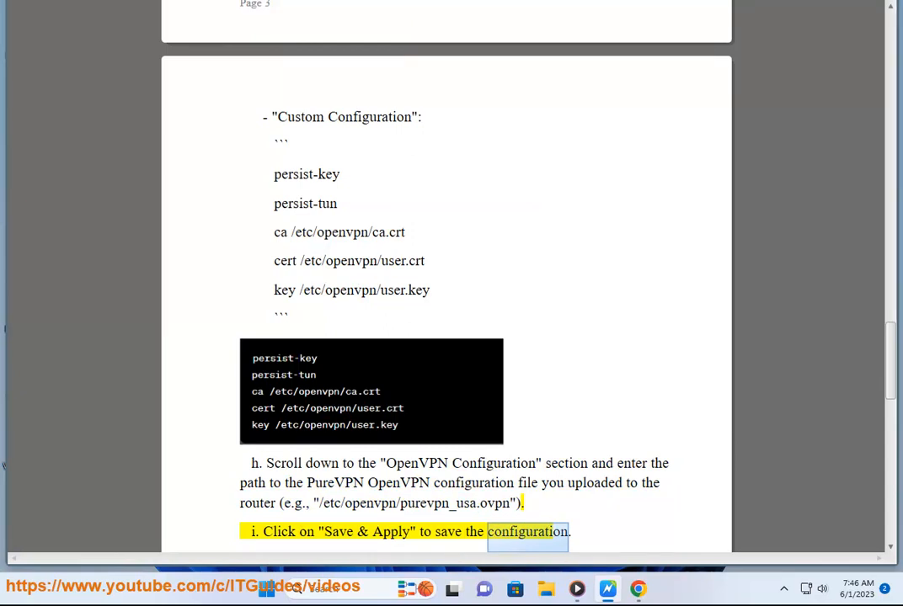
{"action": "scroll", "scroll_direction": "down", "scroll_amount": 3}
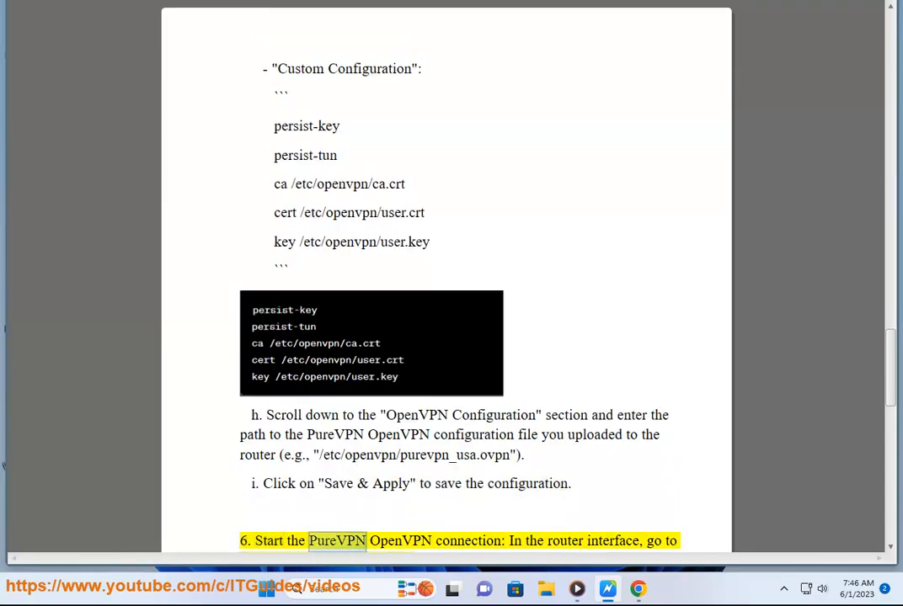
Step: Follow step 6 on starting the PureVPN connection and the 'Once the connection is established' routing note
{"action": "double_click", "coordinate": [613, 541]}
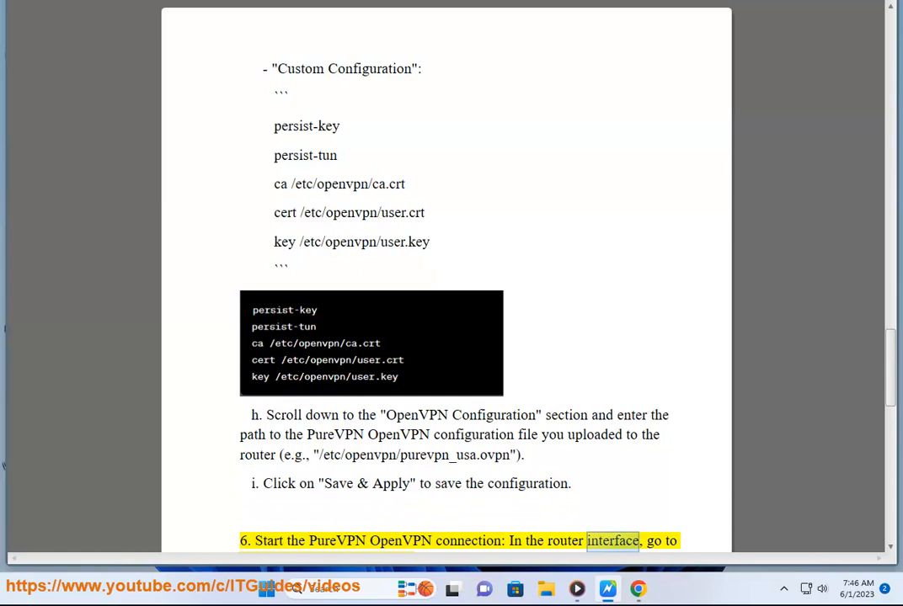
{"action": "scroll", "scroll_direction": "down", "scroll_amount": 3}
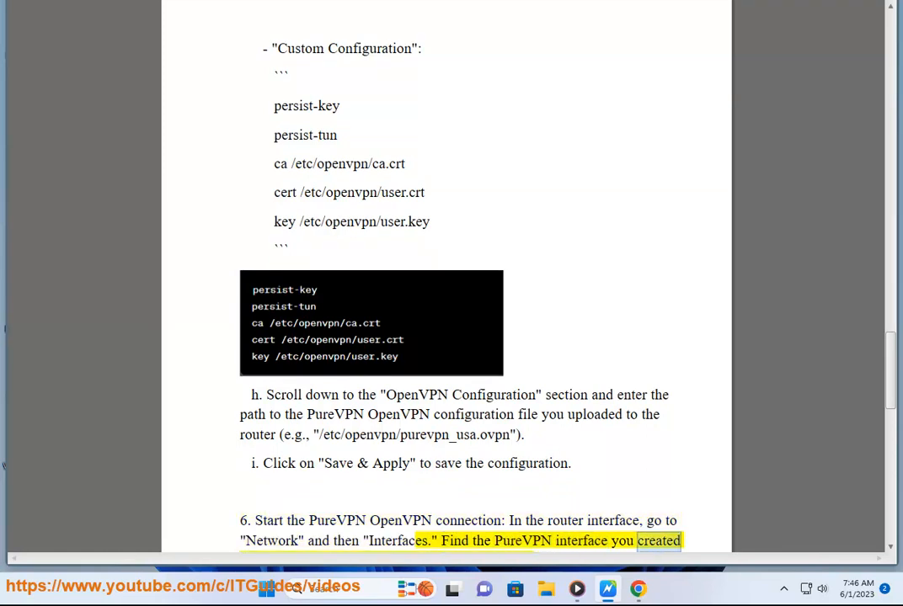
{"action": "scroll", "scroll_direction": "down", "scroll_amount": 3}
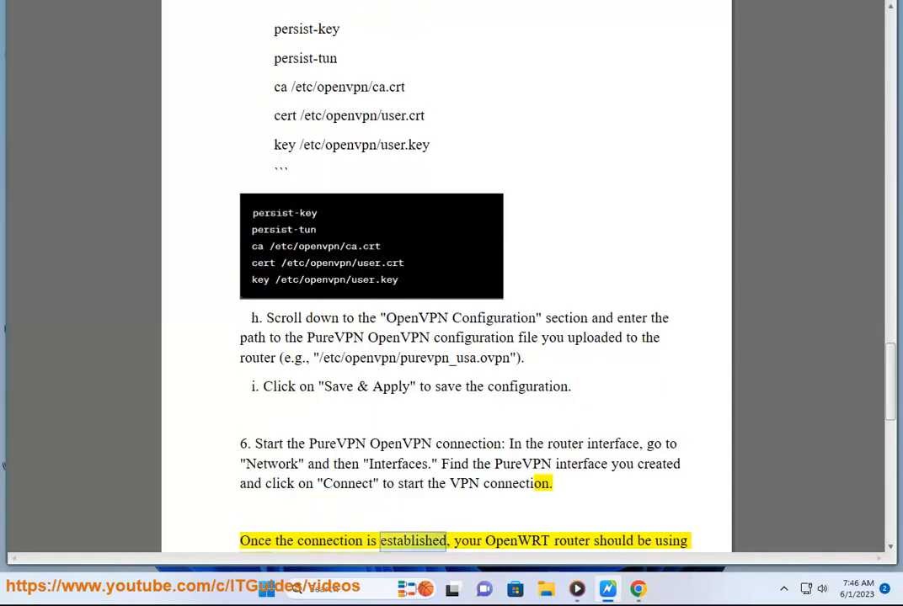
{"action": "scroll", "scroll_direction": "down", "scroll_amount": 3}
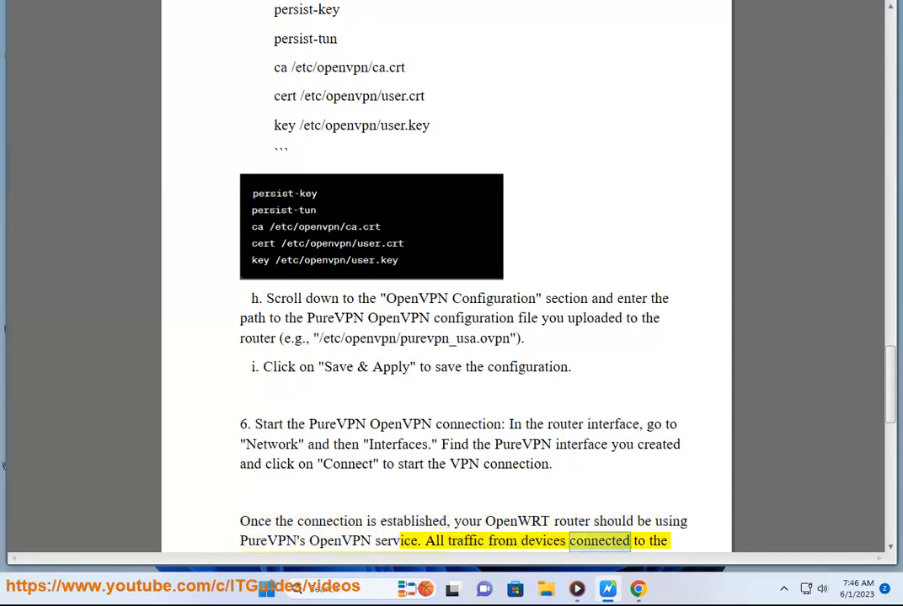
{"action": "scroll", "scroll_direction": "down", "scroll_amount": 3}
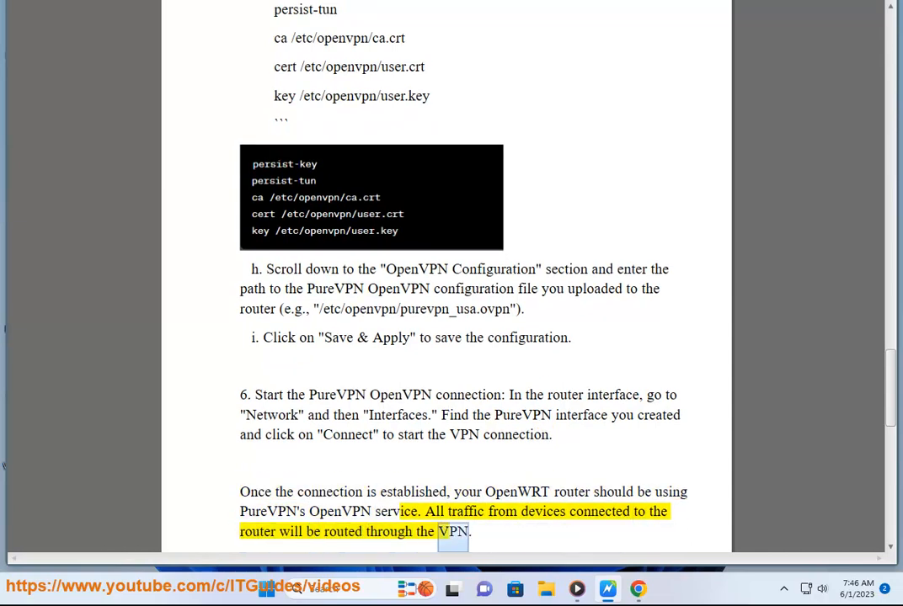
{"action": "scroll", "scroll_direction": "down", "scroll_amount": 3}
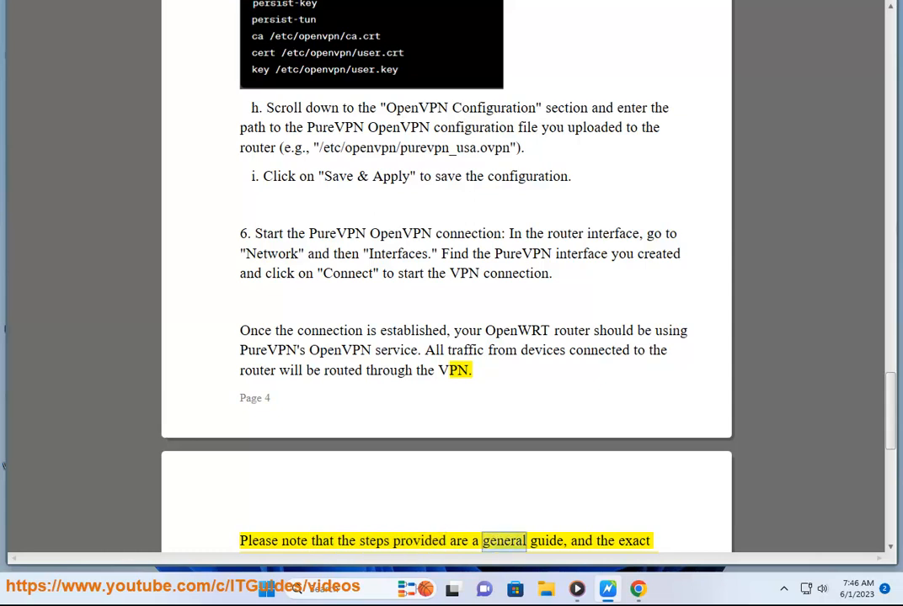
Step: Follow the closing disclaimer and 'For more info' line, then scroll to the OpenWrt OpenVPN screenshot
{"action": "scroll", "scroll_direction": "down", "scroll_amount": 3}
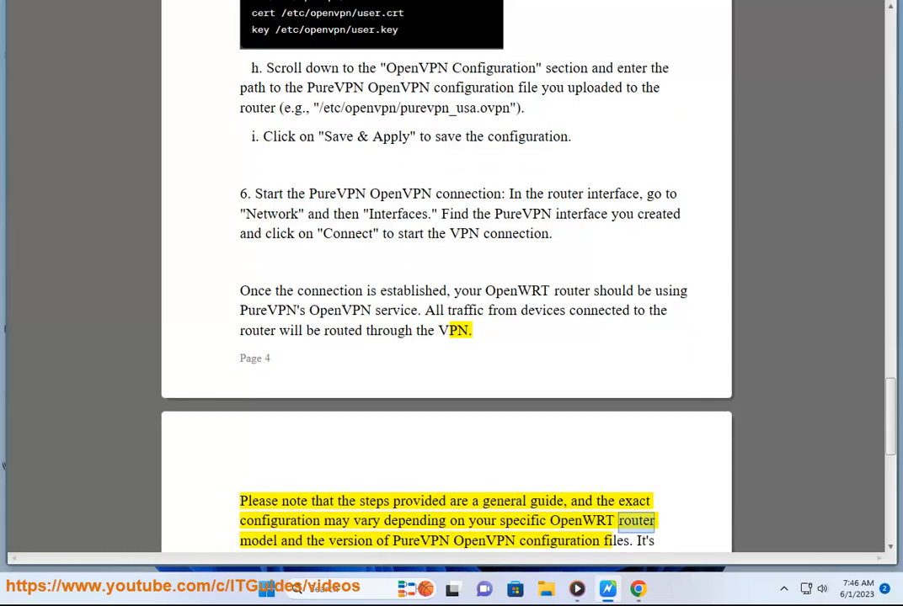
{"action": "double_click", "coordinate": [494, 541]}
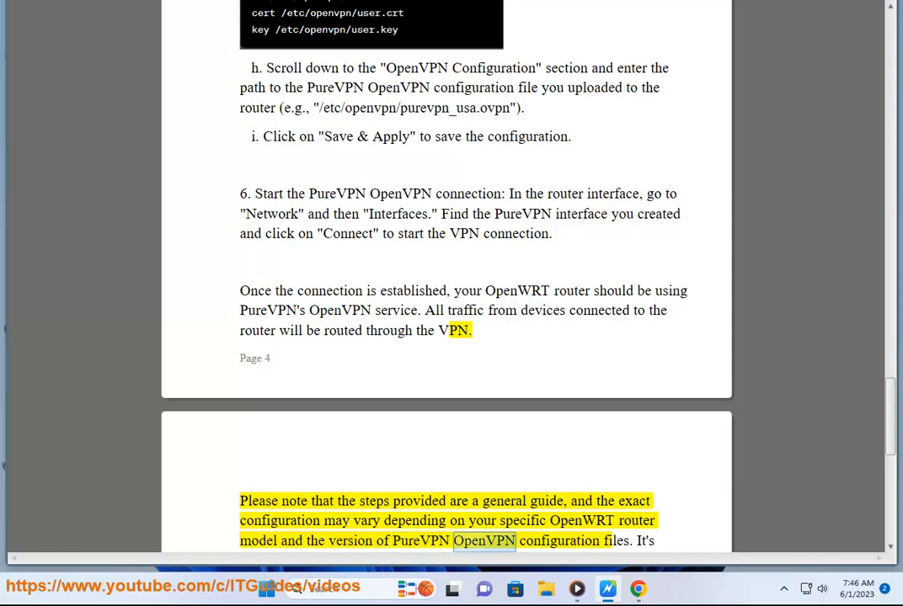
{"action": "scroll", "scroll_direction": "down", "scroll_amount": 3}
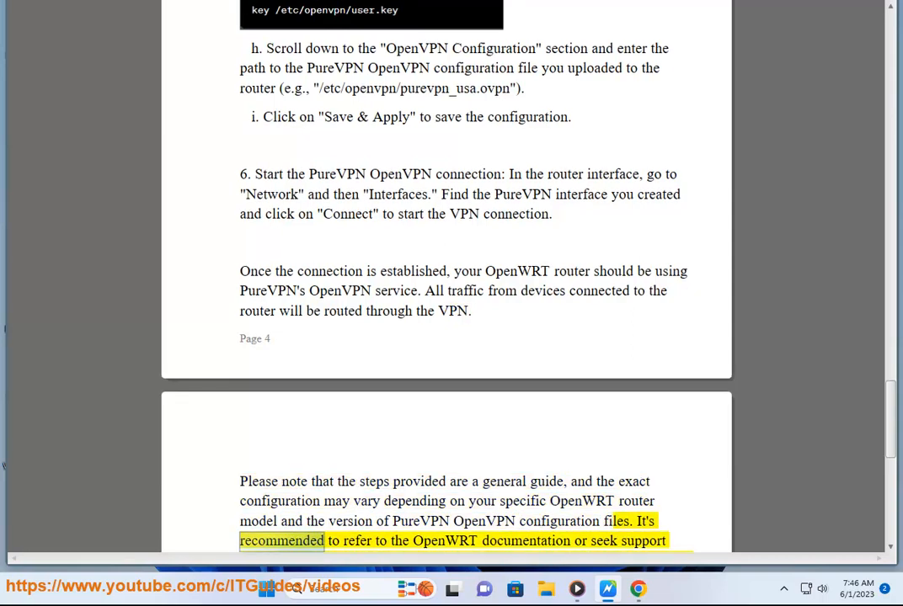
{"action": "double_click", "coordinate": [528, 540]}
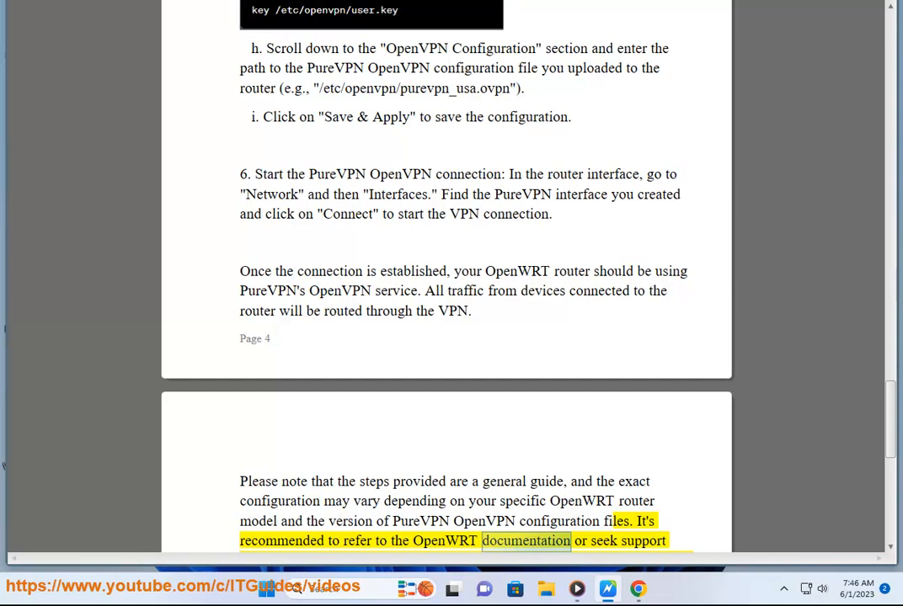
{"action": "scroll", "scroll_direction": "down", "scroll_amount": 3}
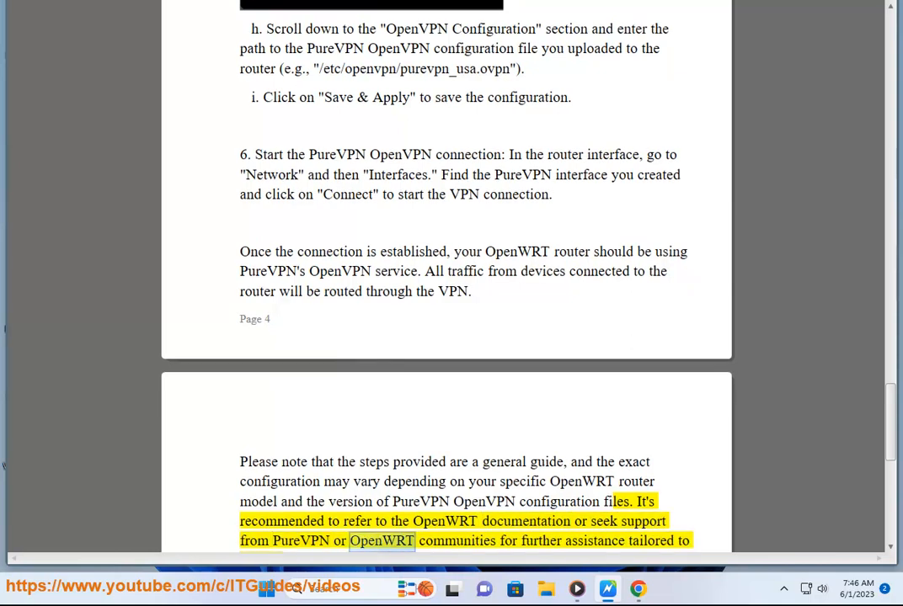
{"action": "scroll", "scroll_direction": "down", "scroll_amount": 3}
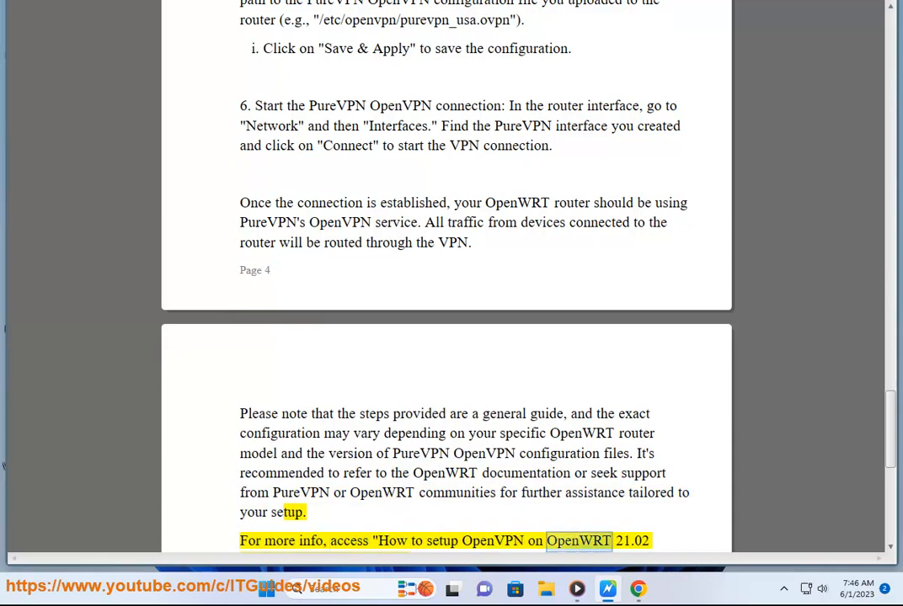
{"action": "scroll", "scroll_direction": "down", "scroll_amount": 3}
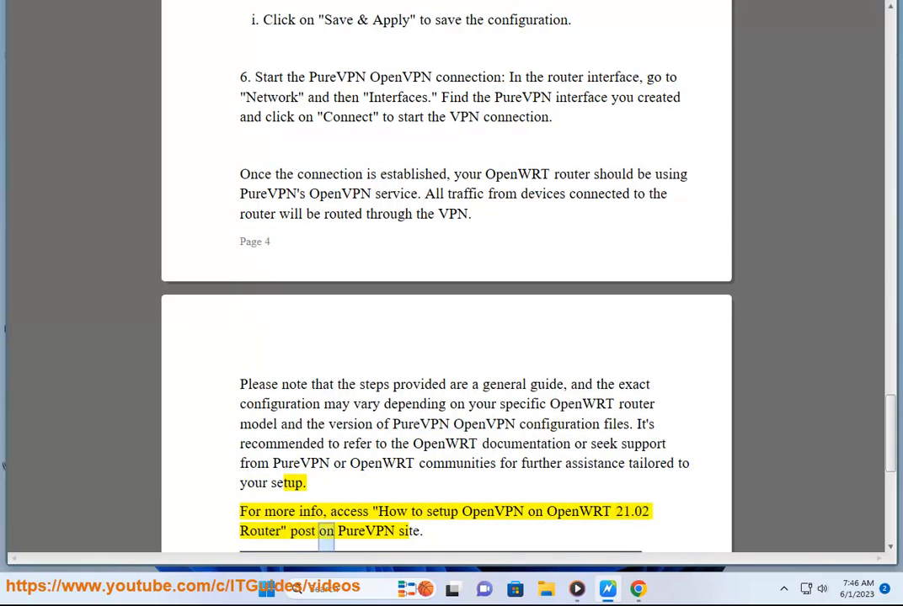
{"action": "scroll", "scroll_direction": "down", "scroll_amount": 3}
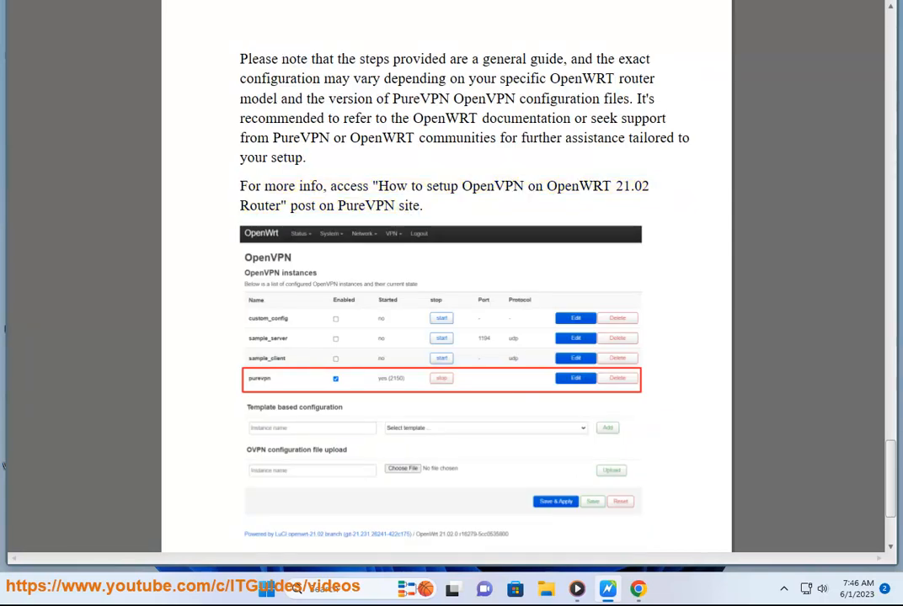